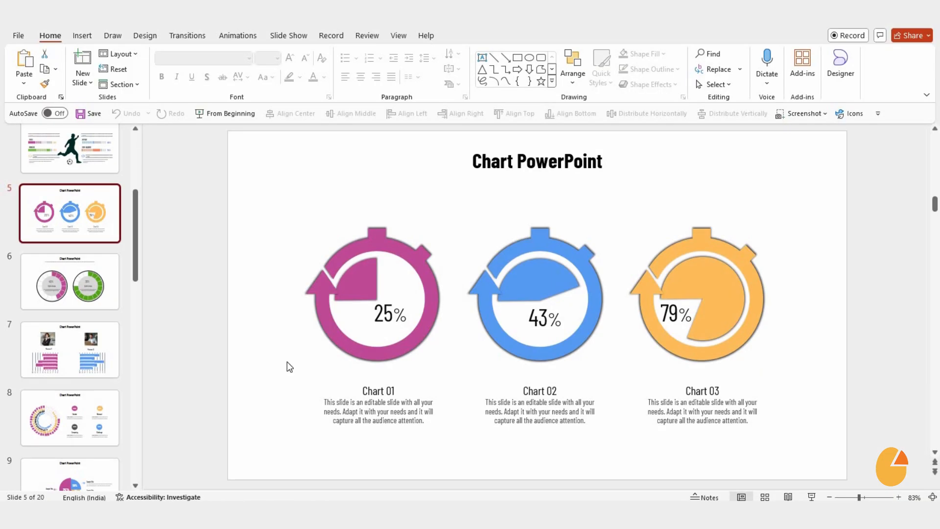
pyautogui.moveTo(244, 356)
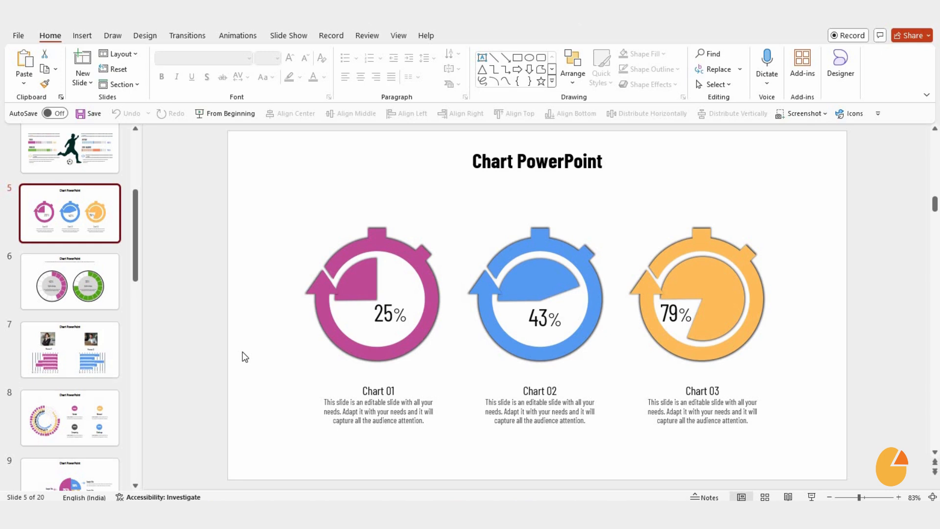
# Browse the thumbnails to slide 7's bar charts, then land on slide 6's 40% and 70% ring charts
pyautogui.click(70, 282)
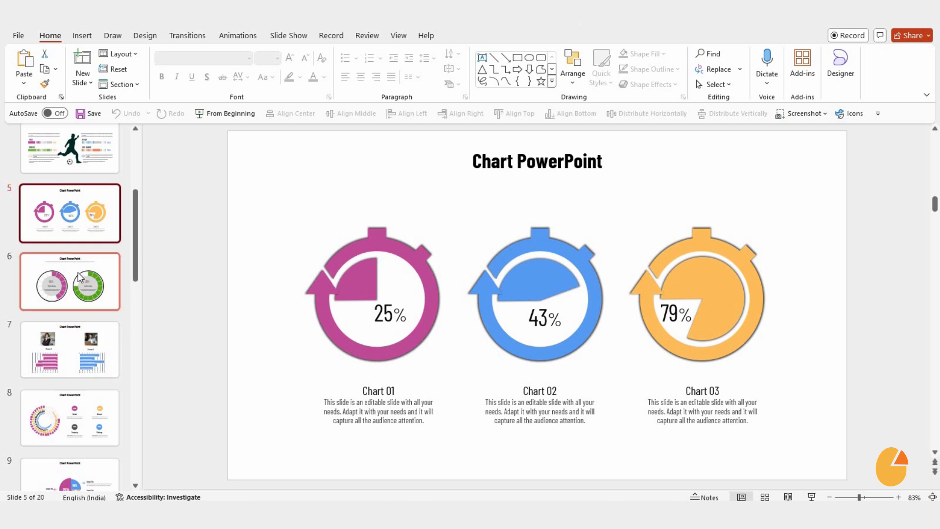
pyautogui.click(69, 350)
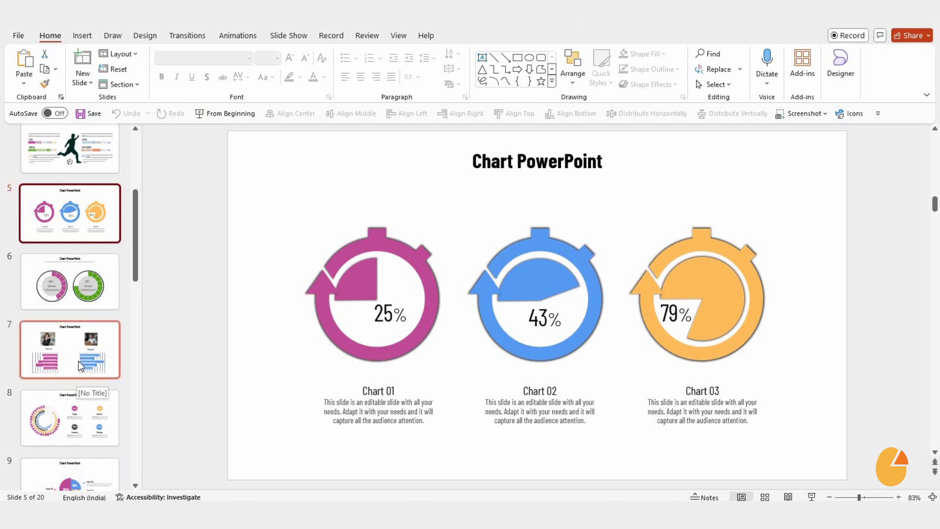
pyautogui.click(70, 350)
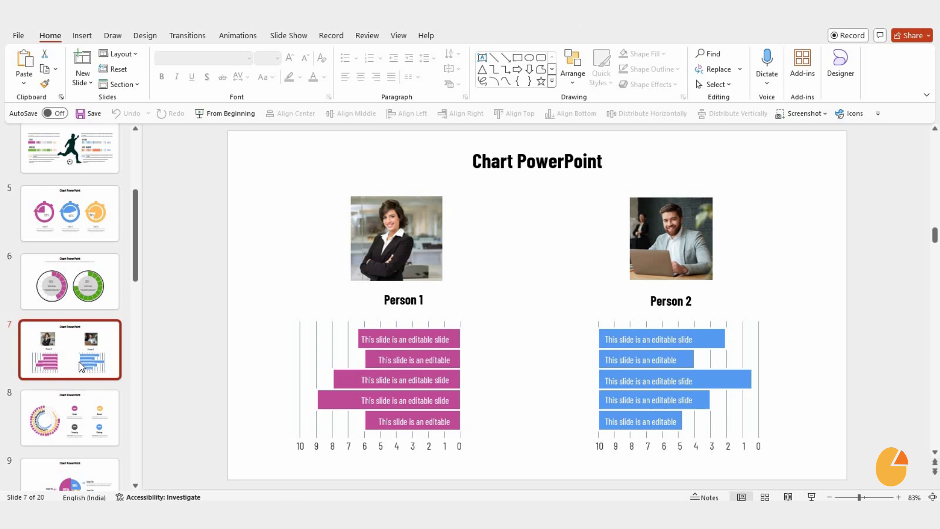
pyautogui.click(69, 282)
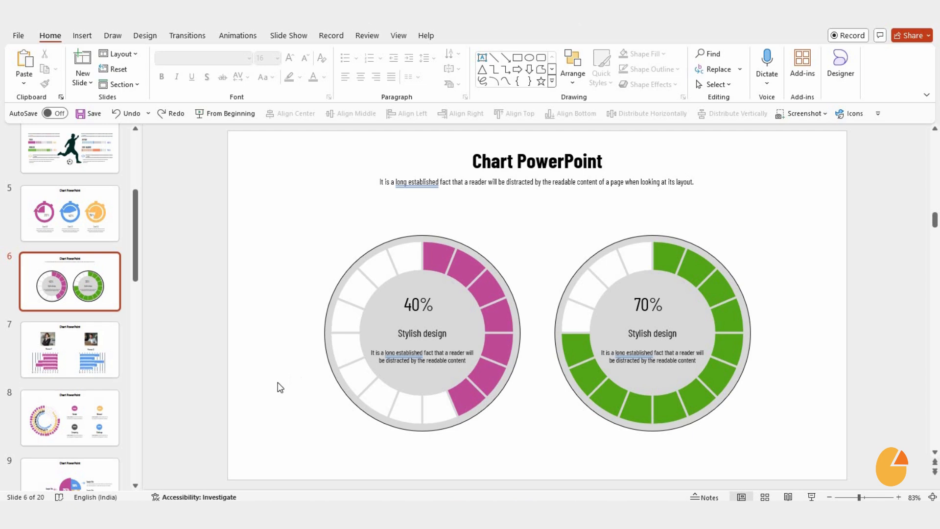
pyautogui.moveTo(357, 309)
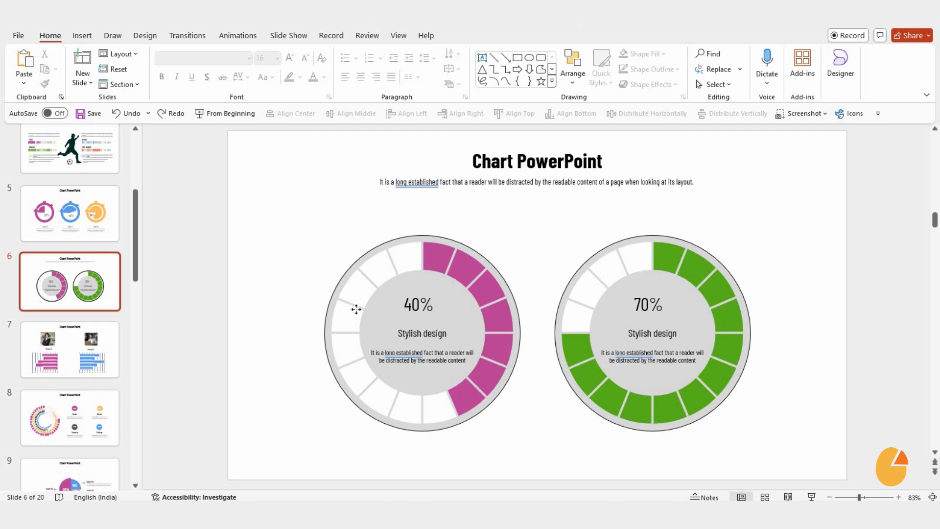
# Select the pink 40% ring chart as a single grouped object
pyautogui.click(418, 305)
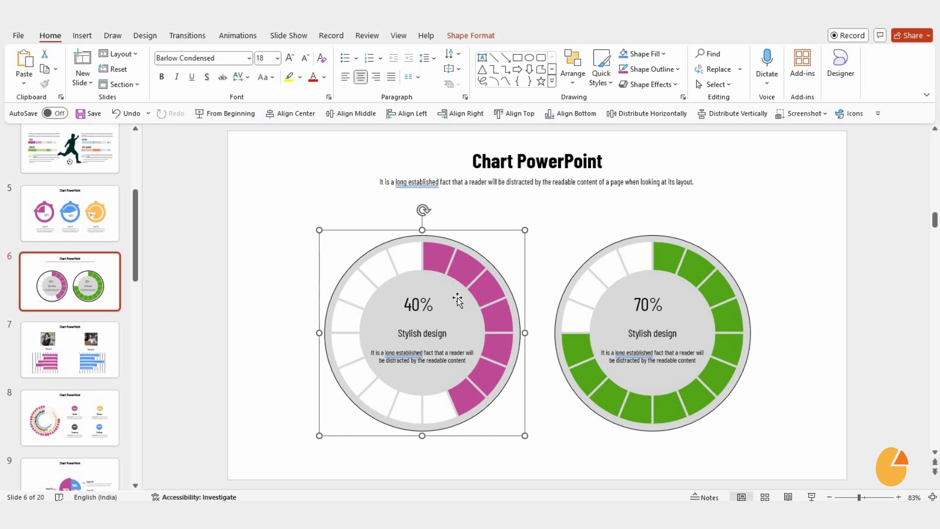
pyautogui.moveTo(409, 246)
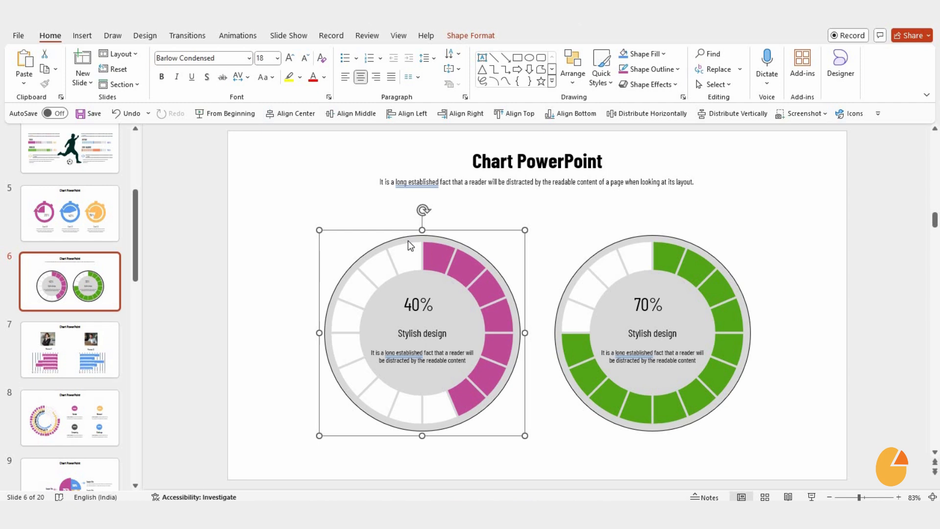
# Lock the pink 40% ring chart in place from its right-click shortcut menu
pyautogui.rightClick(409, 246)
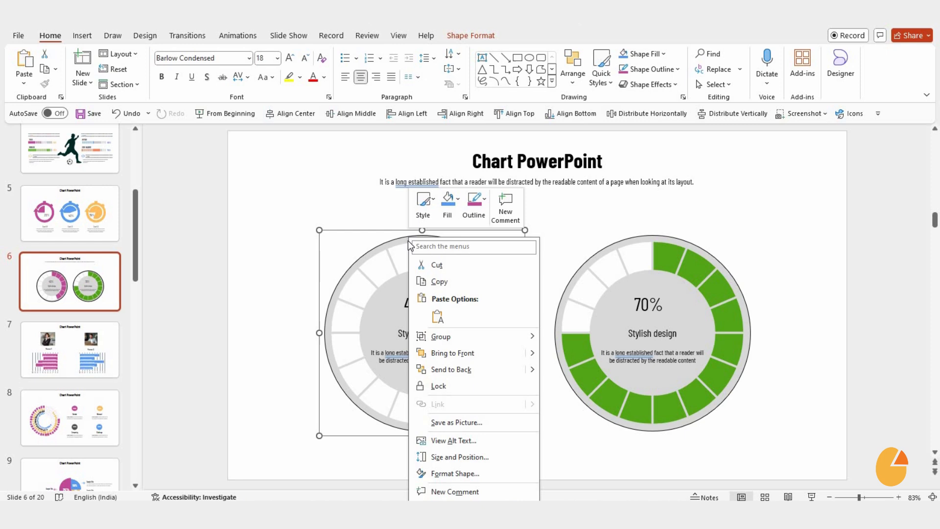
pyautogui.moveTo(436, 386)
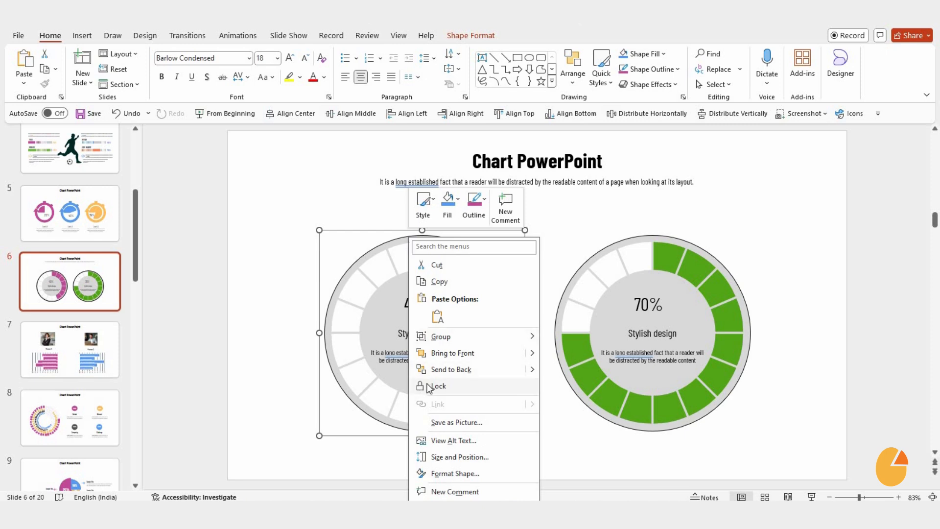
pyautogui.click(455, 249)
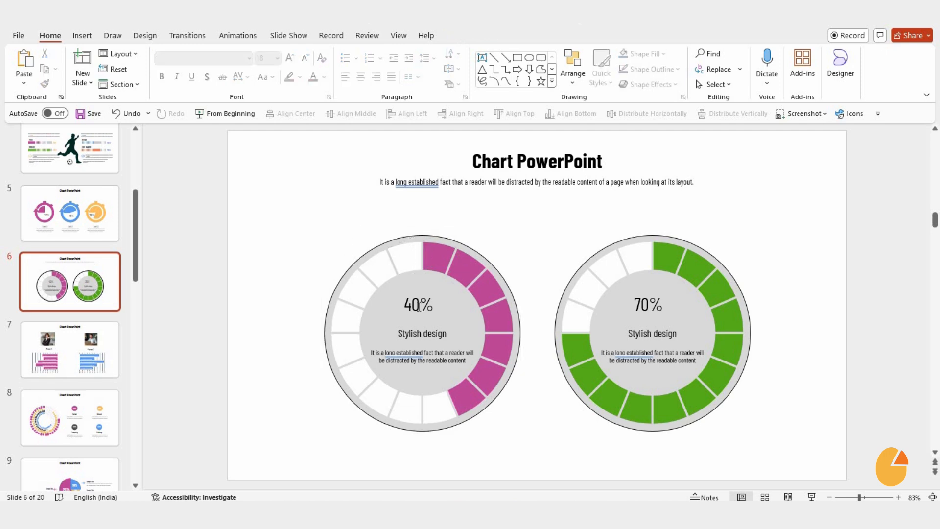
# Change the pink chart's label from 40% to 45% and bring up the green chart's shortcut menu
pyautogui.click(418, 306)
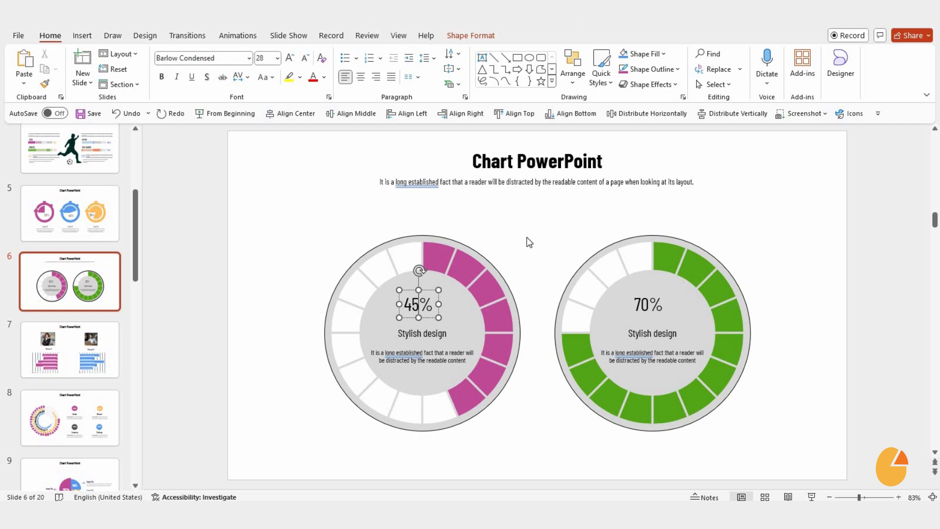
pyautogui.click(571, 281)
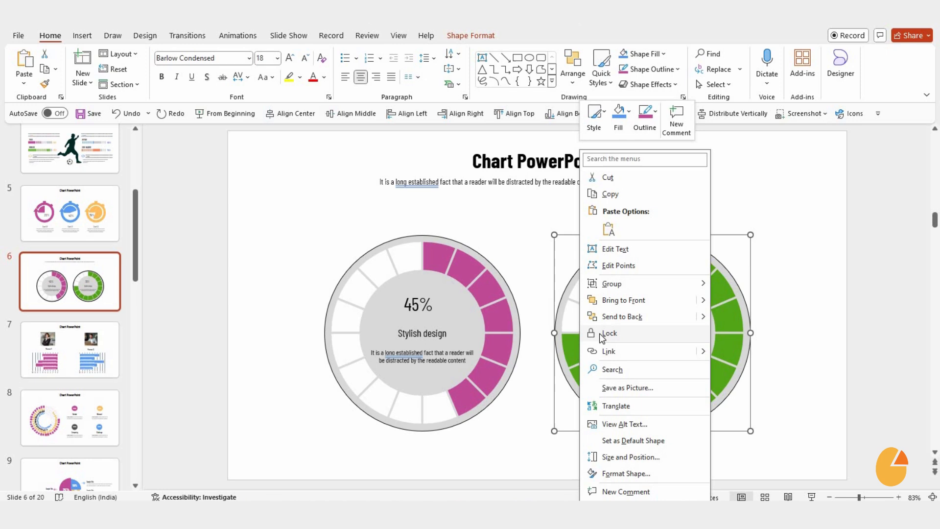
# Lock the green 70% ring chart, then go to slide 5 with the 25%, 43% and 79% stopwatch charts
pyautogui.click(534, 292)
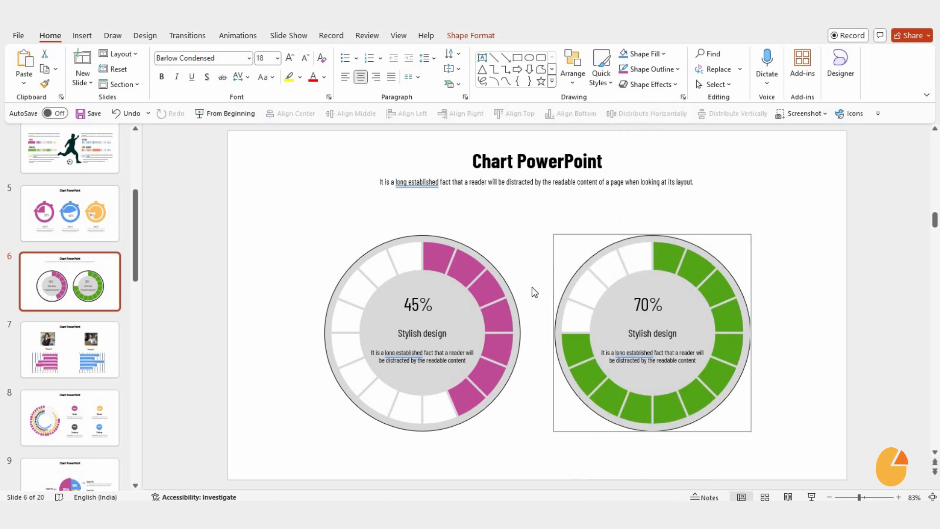
pyautogui.click(69, 212)
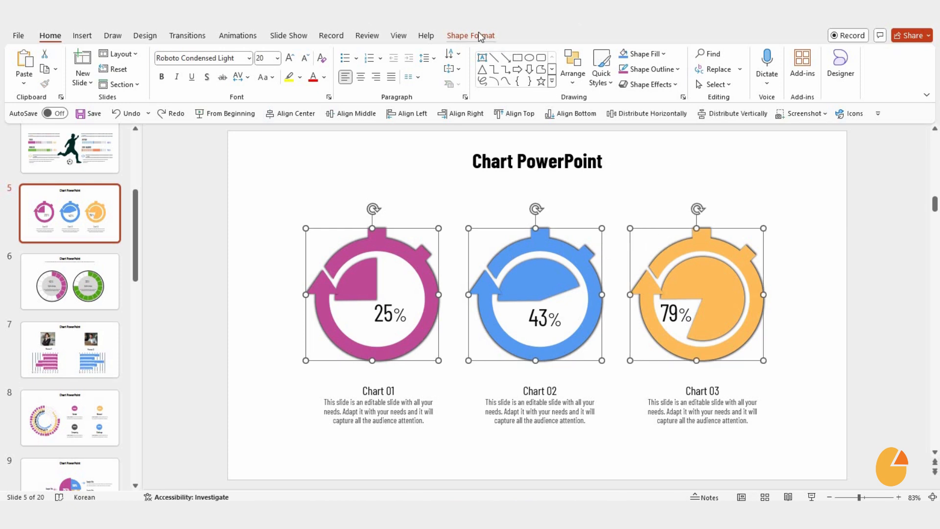
# Show the Selection Pane and unlock the Freeform 16 shapes behind the stopwatch charts via their lock icons
pyautogui.click(471, 35)
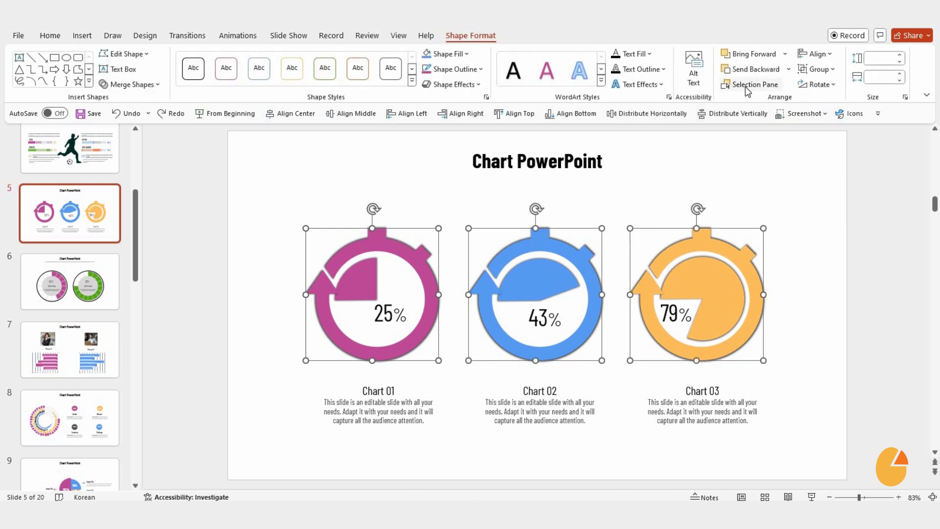
pyautogui.click(754, 84)
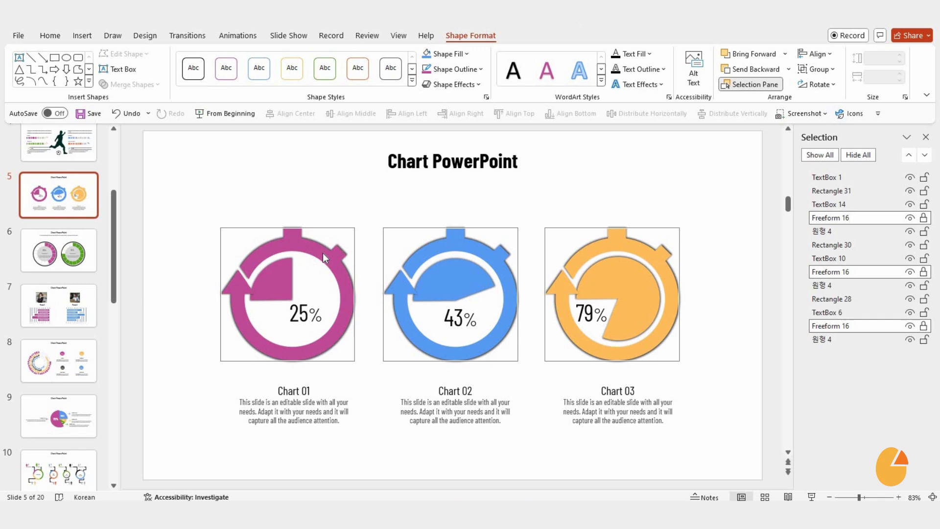
pyautogui.click(611, 294)
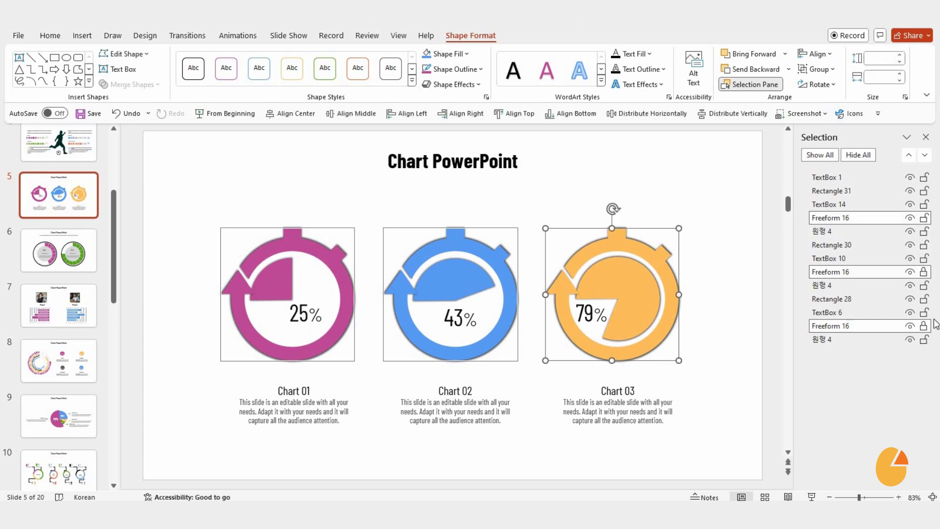
pyautogui.click(287, 293)
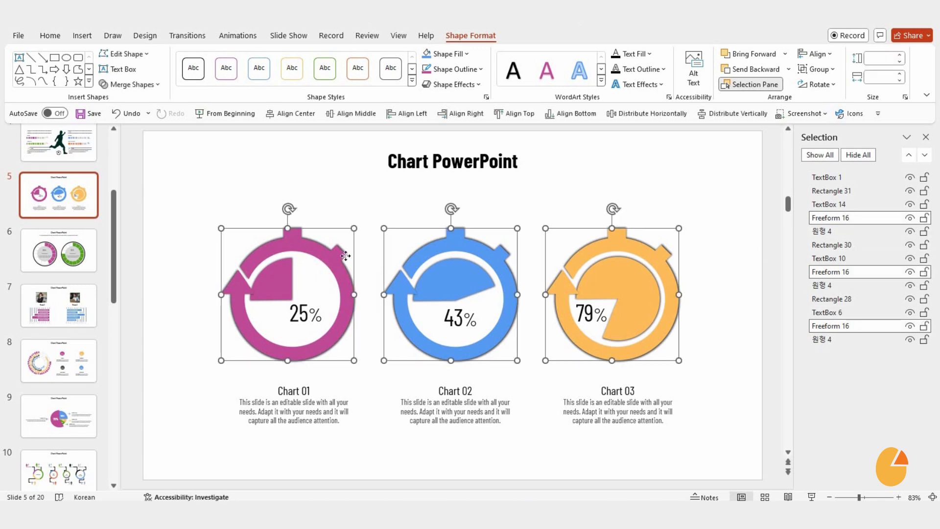